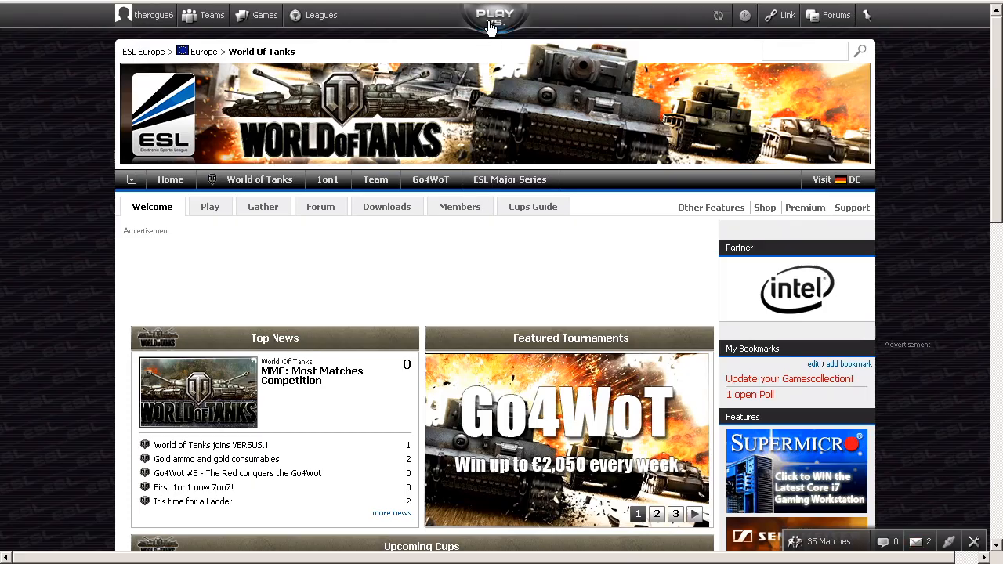
- Open the VERSUS search for World of Tanks 1vs1 in ESL Europe
{"action": "left_click", "coordinate": [495, 14]}
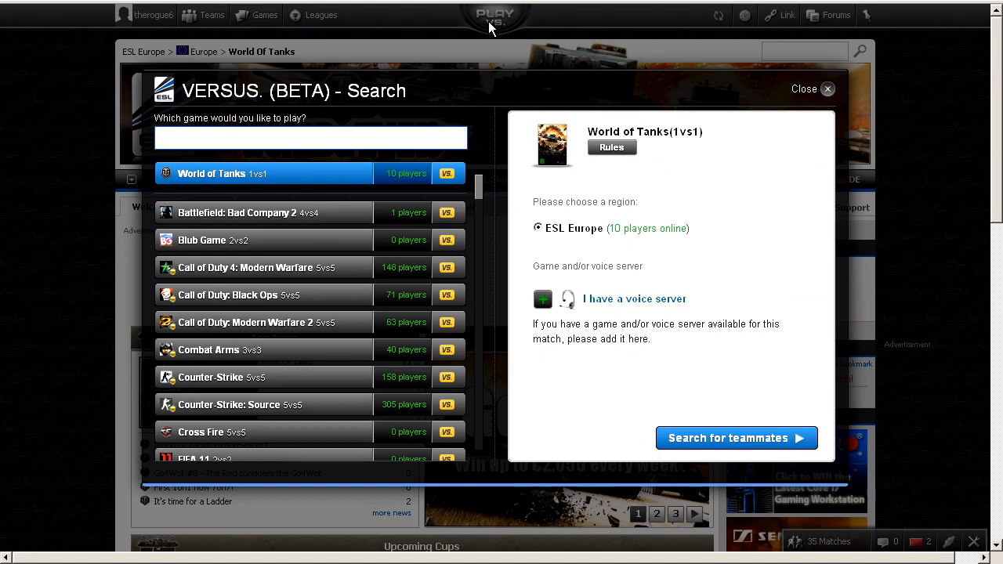
{"action": "mouse_move", "coordinate": [488, 48]}
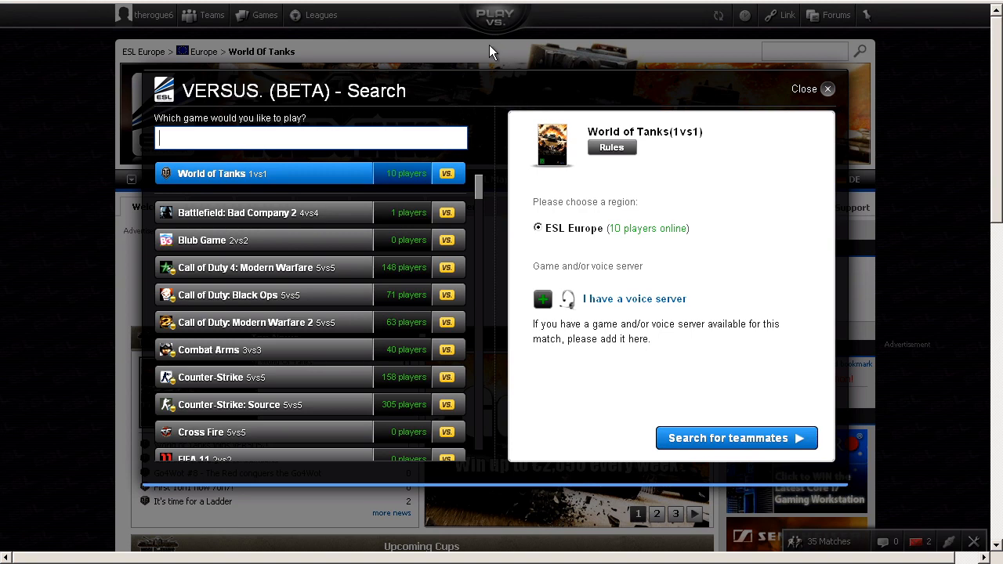
{"action": "mouse_move", "coordinate": [483, 186]}
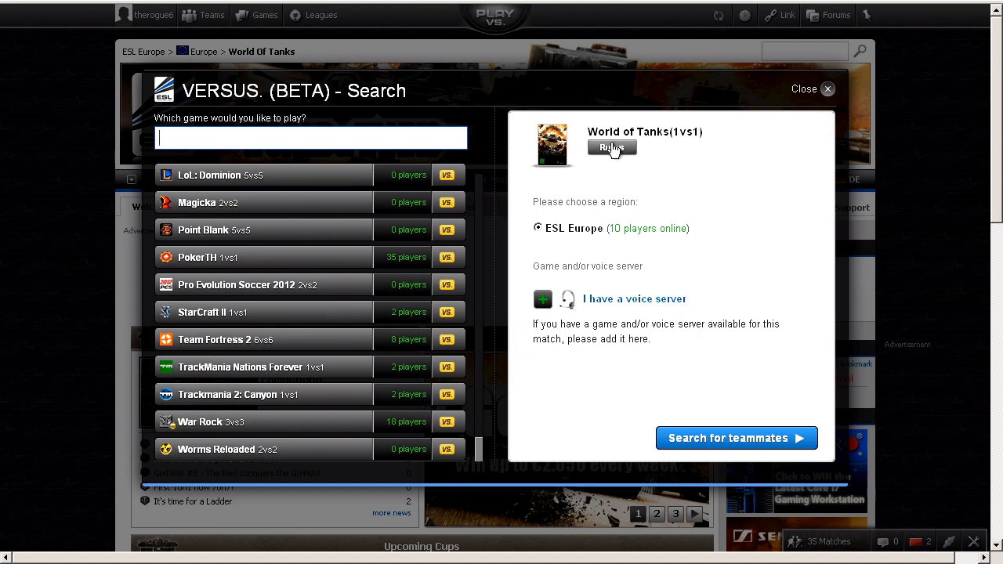
{"action": "left_click", "coordinate": [612, 148]}
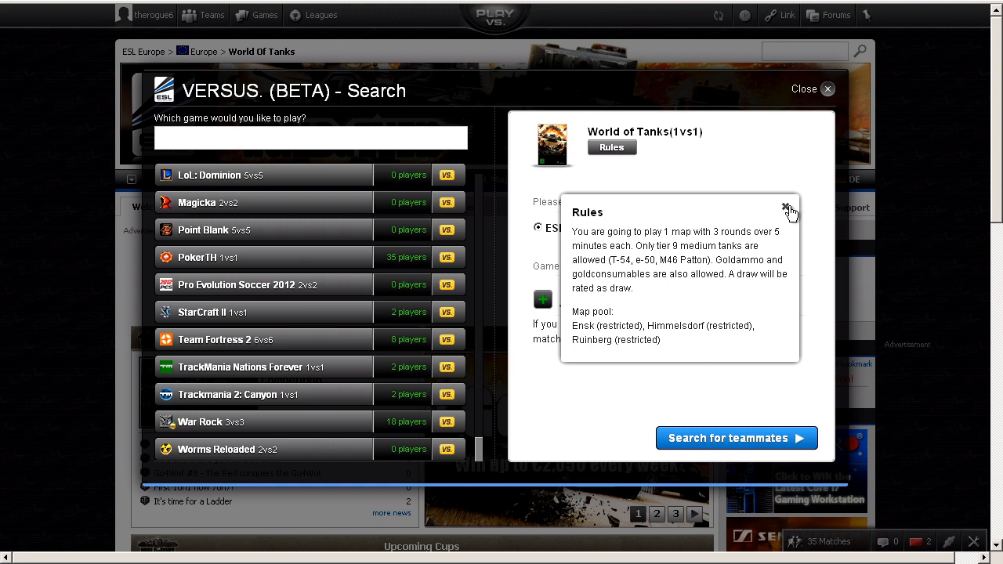
{"action": "left_click", "coordinate": [785, 207]}
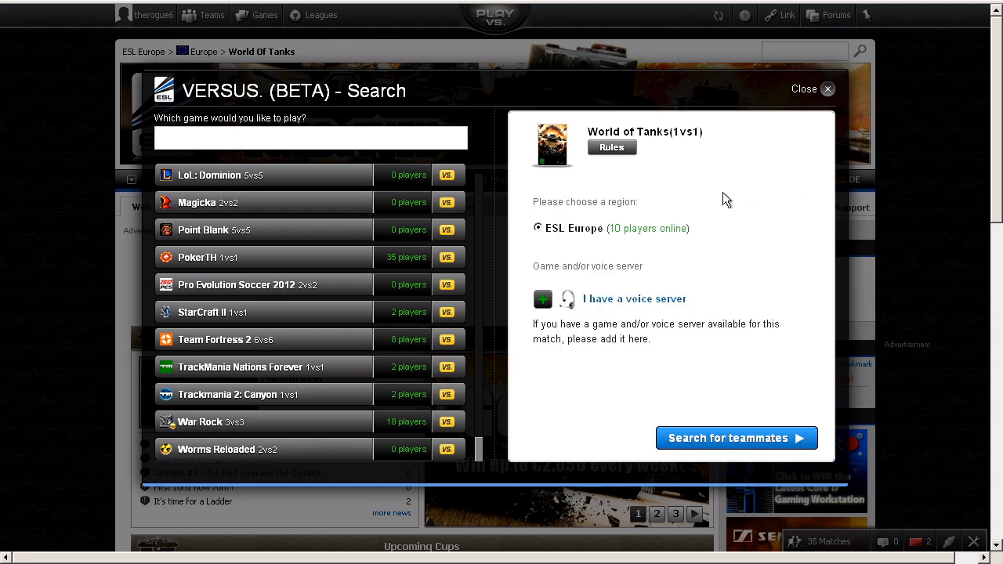
{"action": "mouse_move", "coordinate": [696, 173]}
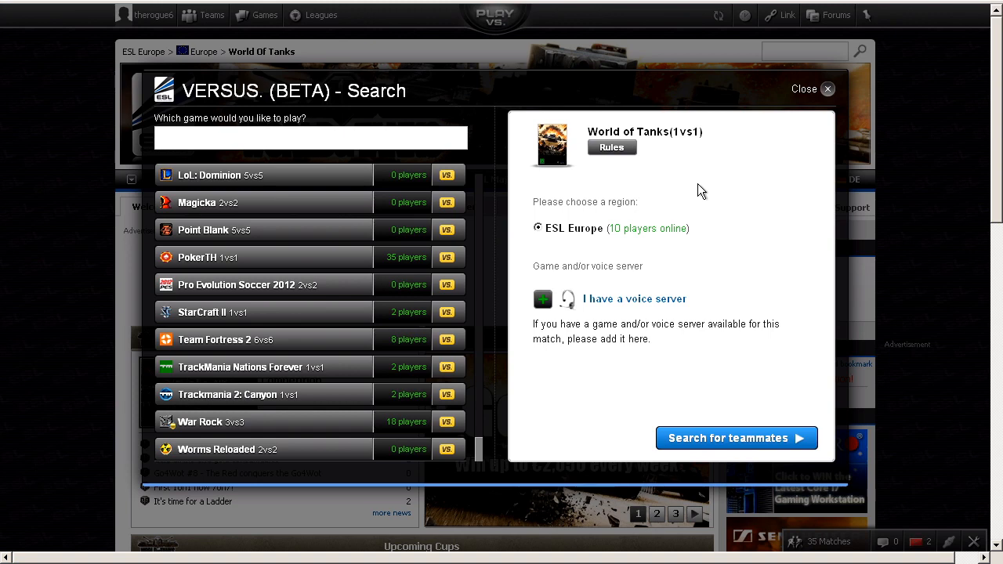
{"action": "mouse_move", "coordinate": [709, 186]}
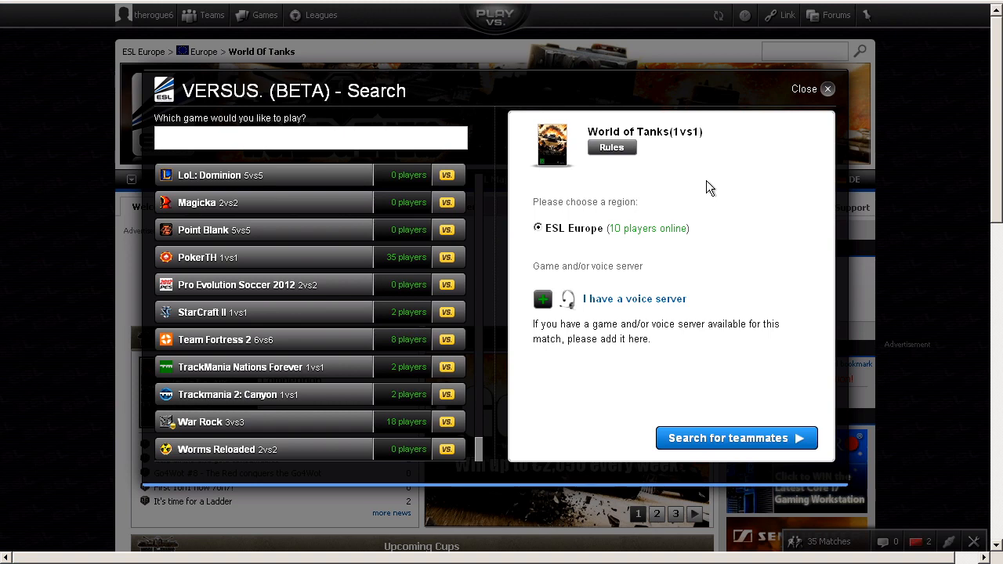
{"action": "mouse_move", "coordinate": [692, 206]}
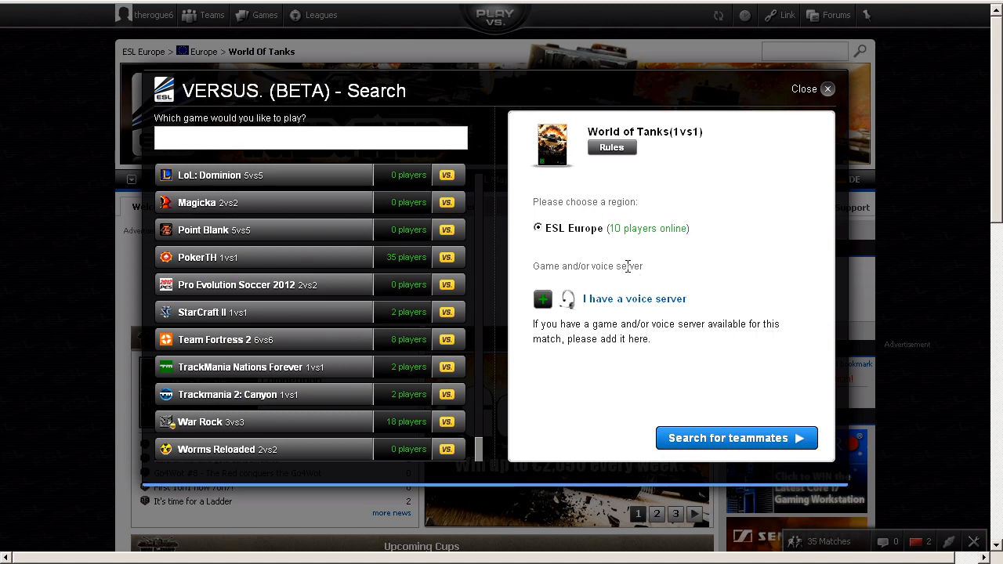
{"action": "mouse_move", "coordinate": [634, 298]}
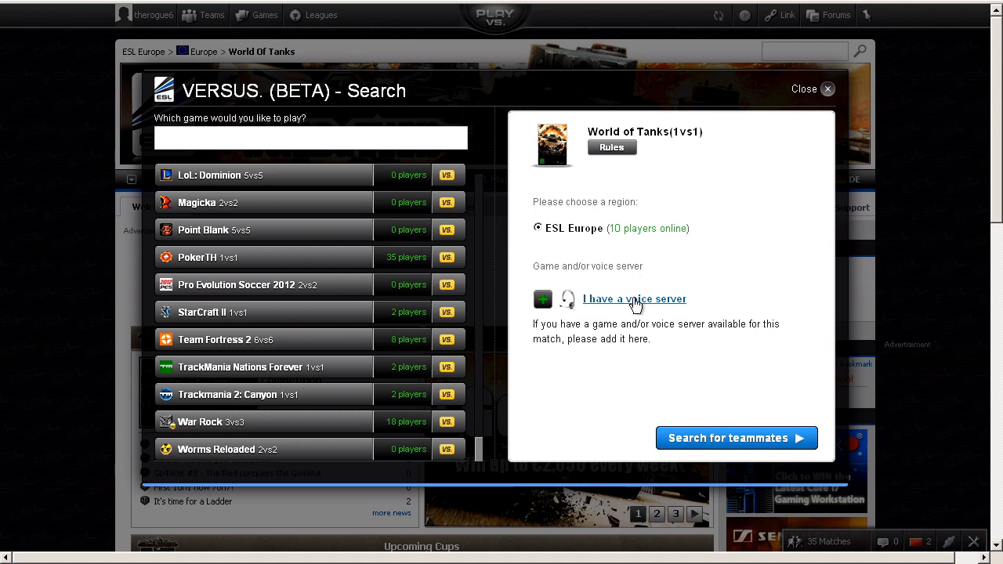
{"action": "left_click", "coordinate": [634, 298]}
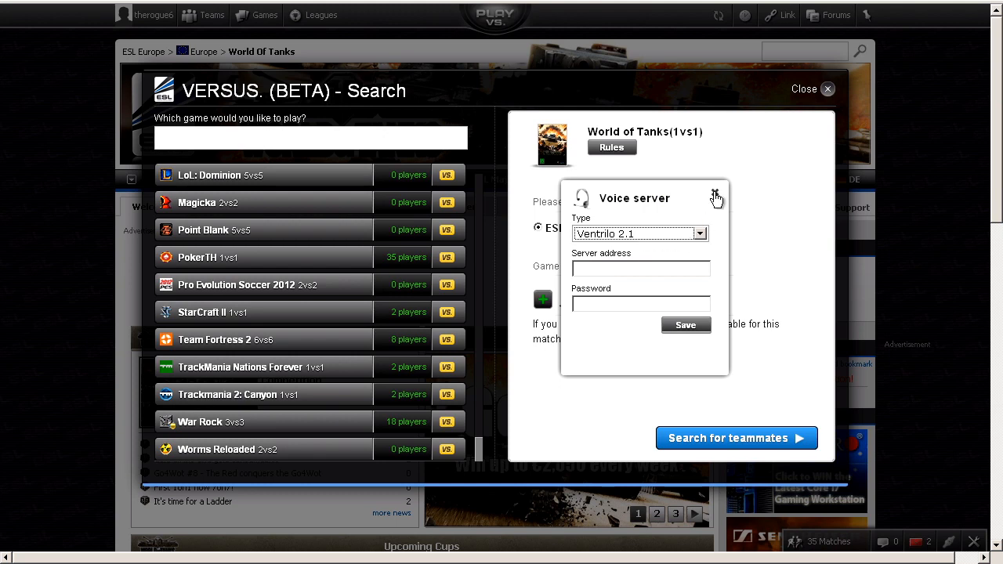
{"action": "left_click", "coordinate": [715, 196]}
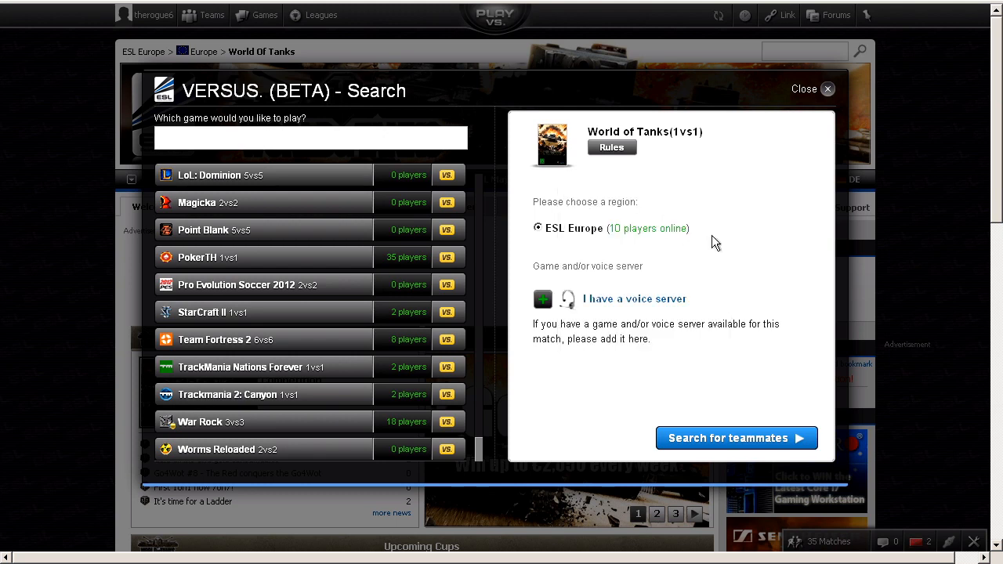
- Search for a World of Tanks 1vs1 opponent and confirm readiness once matched
{"action": "left_click", "coordinate": [735, 437]}
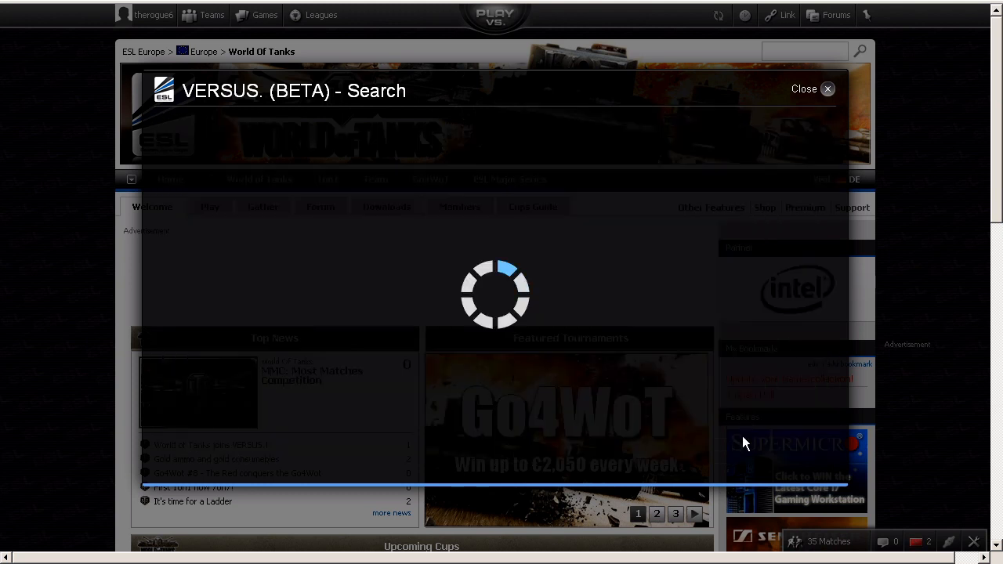
{"action": "mouse_move", "coordinate": [598, 239]}
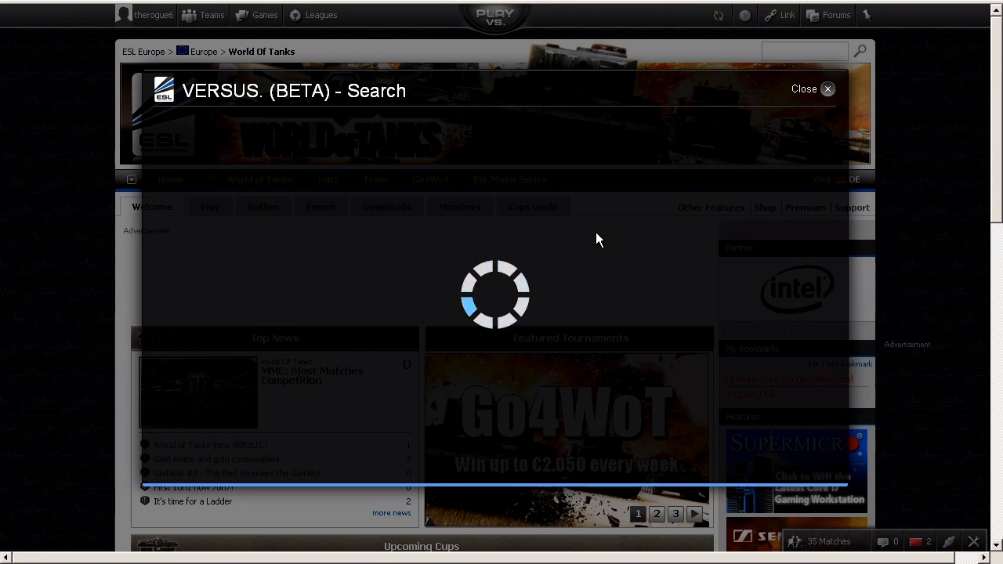
{"action": "left_click", "coordinate": [827, 88]}
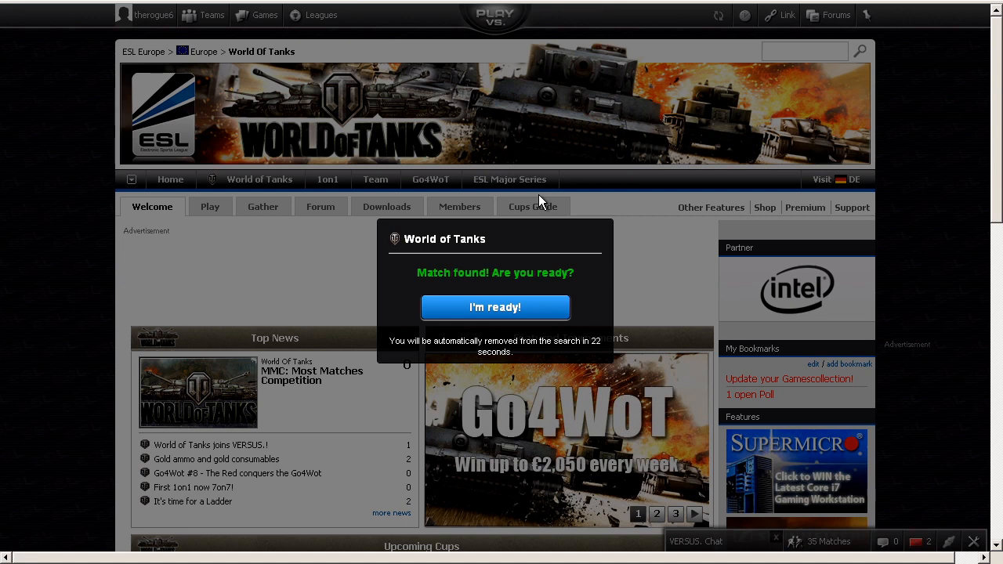
{"action": "mouse_move", "coordinate": [519, 269]}
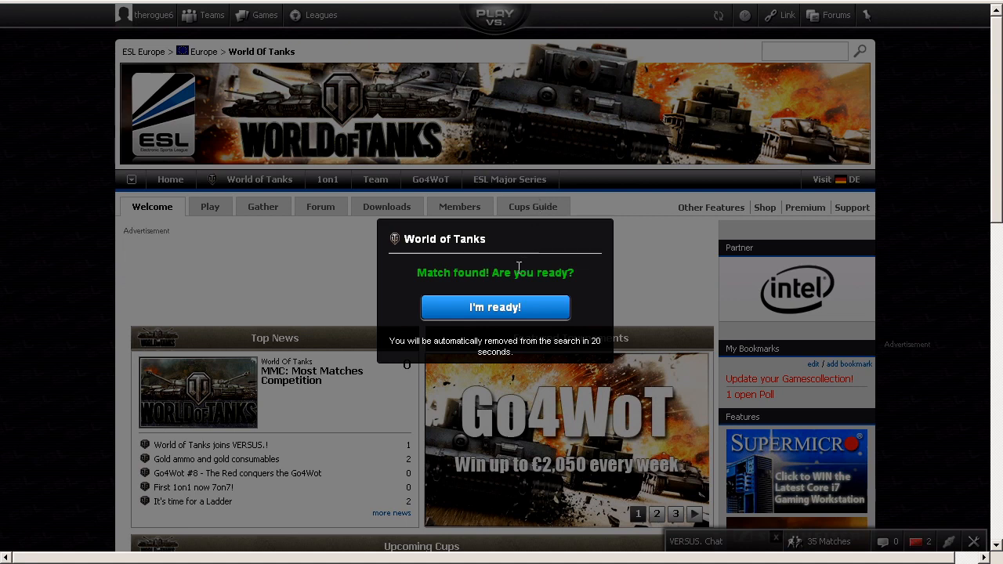
{"action": "left_click", "coordinate": [495, 306]}
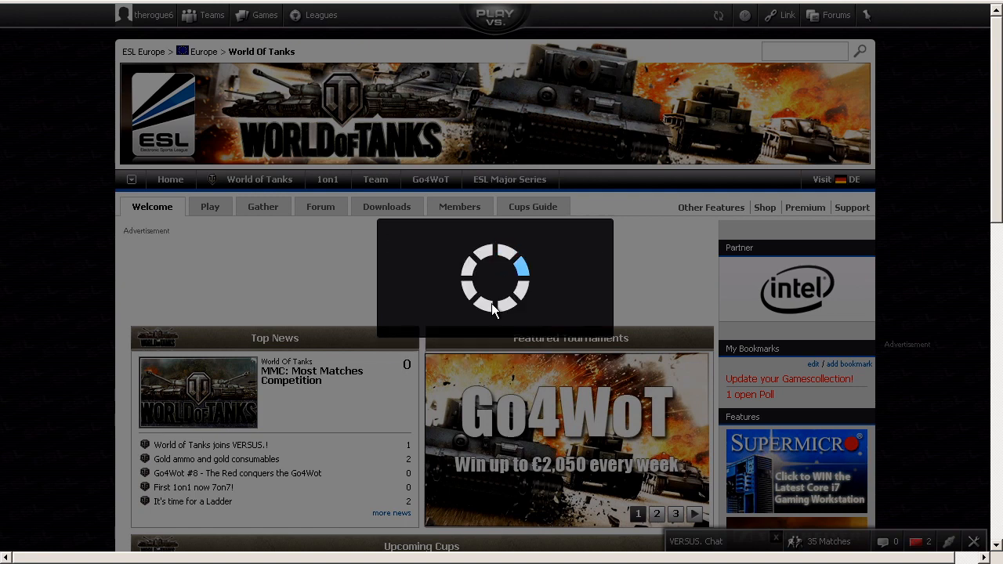
{"action": "mouse_move", "coordinate": [515, 289]}
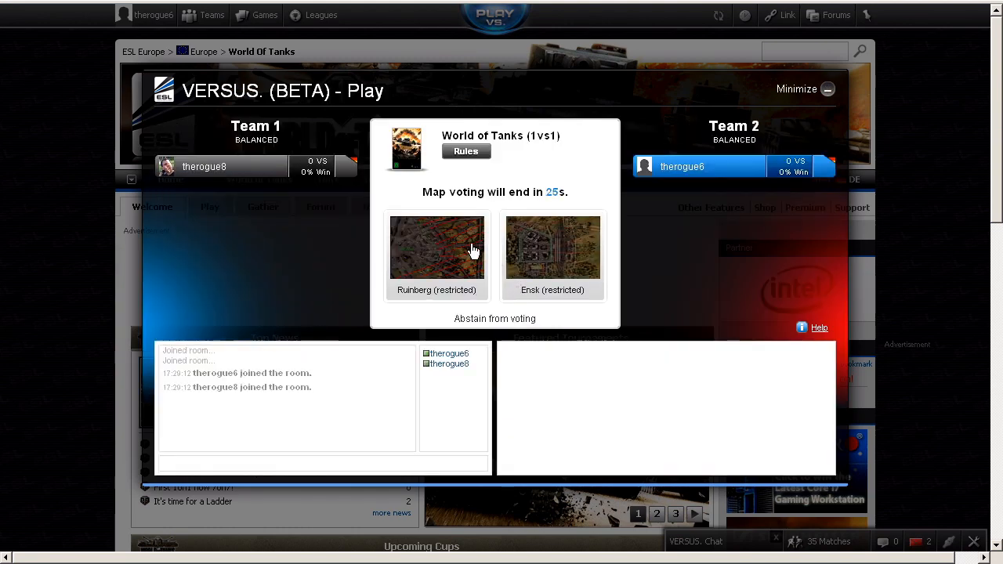
{"action": "mouse_move", "coordinate": [523, 231]}
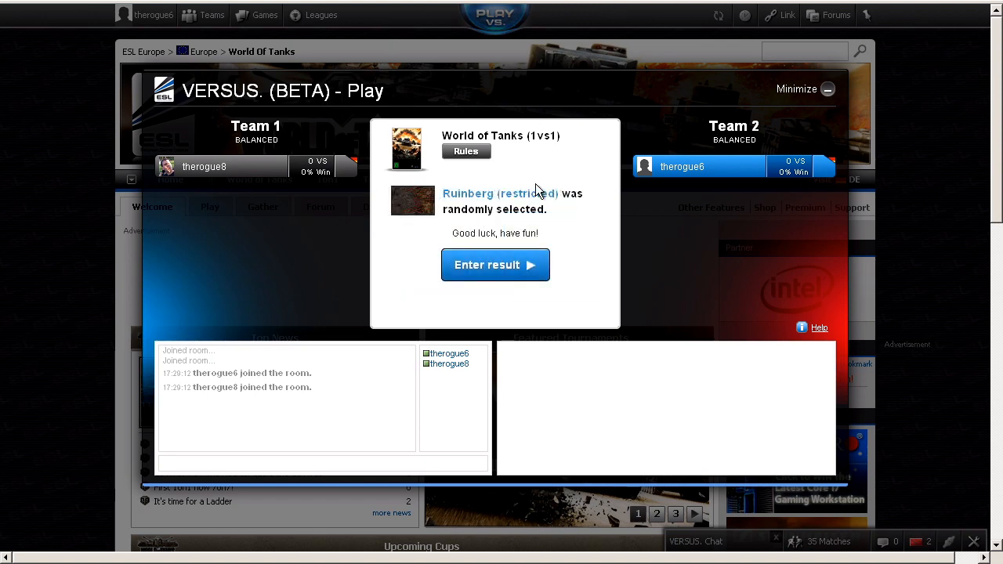
{"action": "mouse_move", "coordinate": [526, 209]}
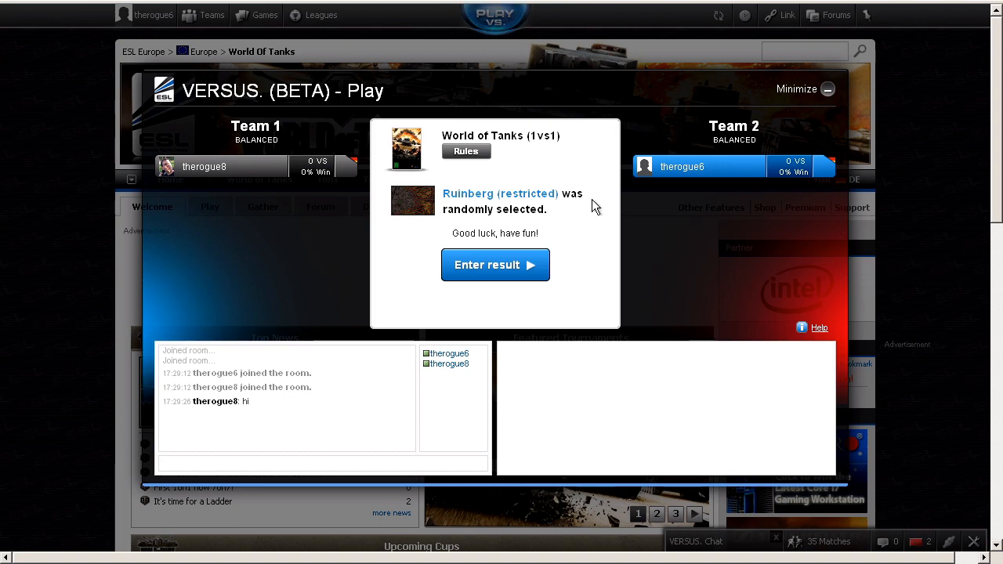
{"action": "mouse_move", "coordinate": [304, 143]}
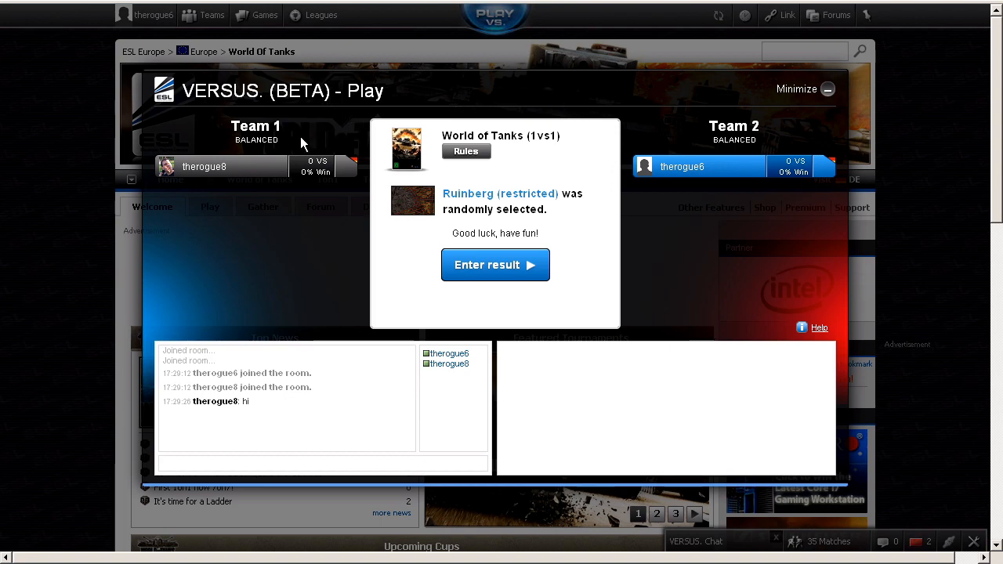
{"action": "mouse_move", "coordinate": [237, 184]}
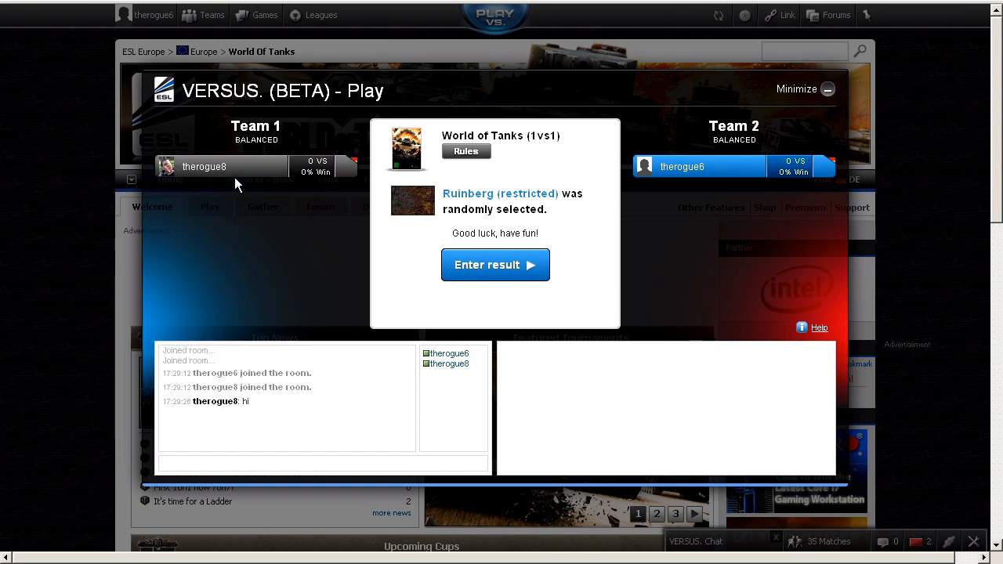
{"action": "mouse_move", "coordinate": [682, 145]}
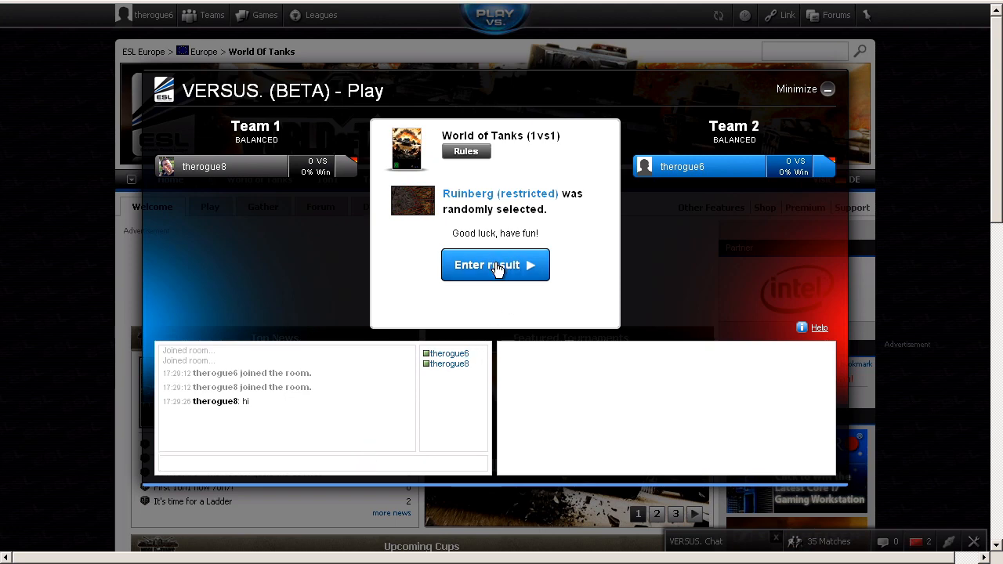
- Submit a Win result for the World of Tanks match
{"action": "left_click", "coordinate": [495, 265]}
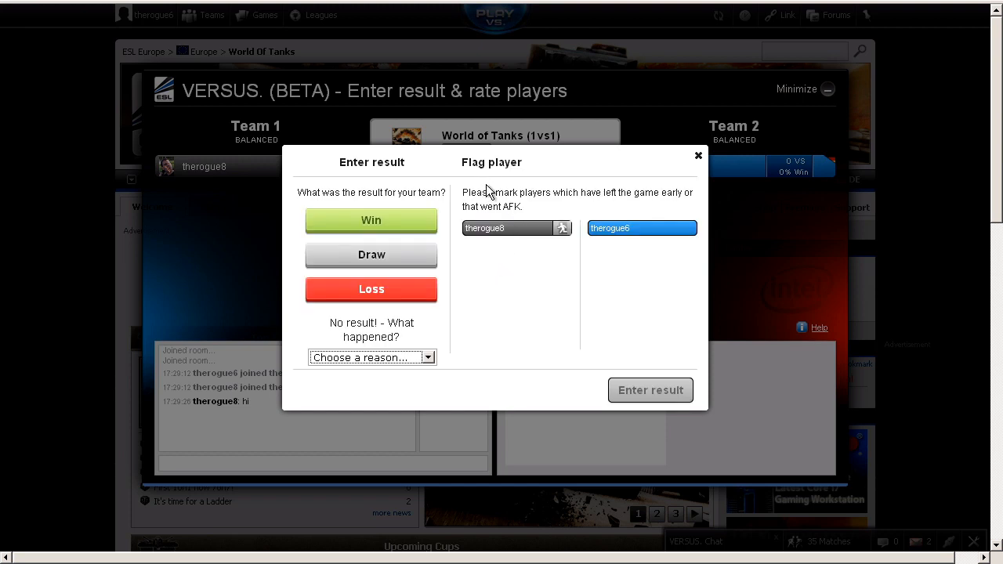
{"action": "mouse_move", "coordinate": [505, 253]}
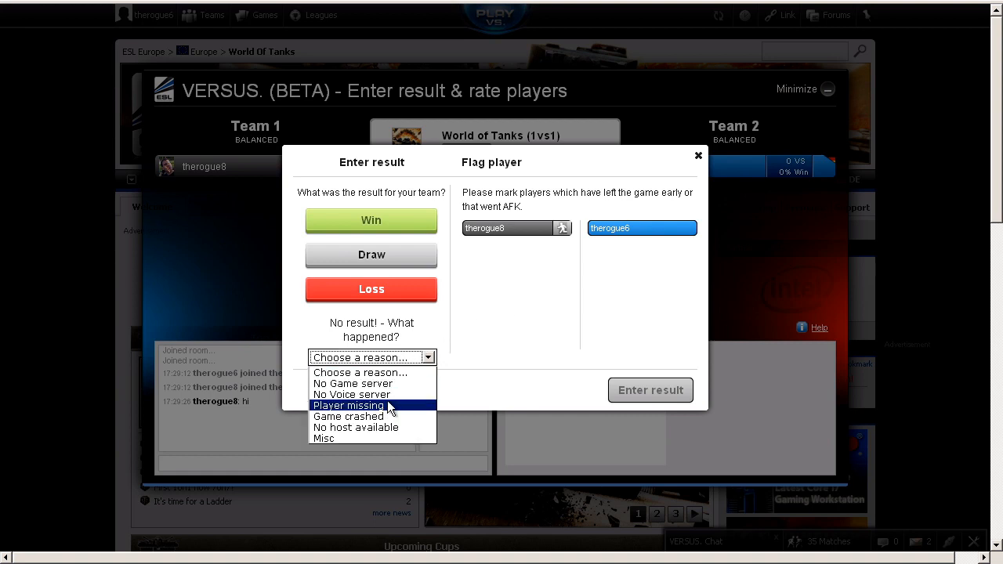
{"action": "mouse_move", "coordinate": [372, 383]}
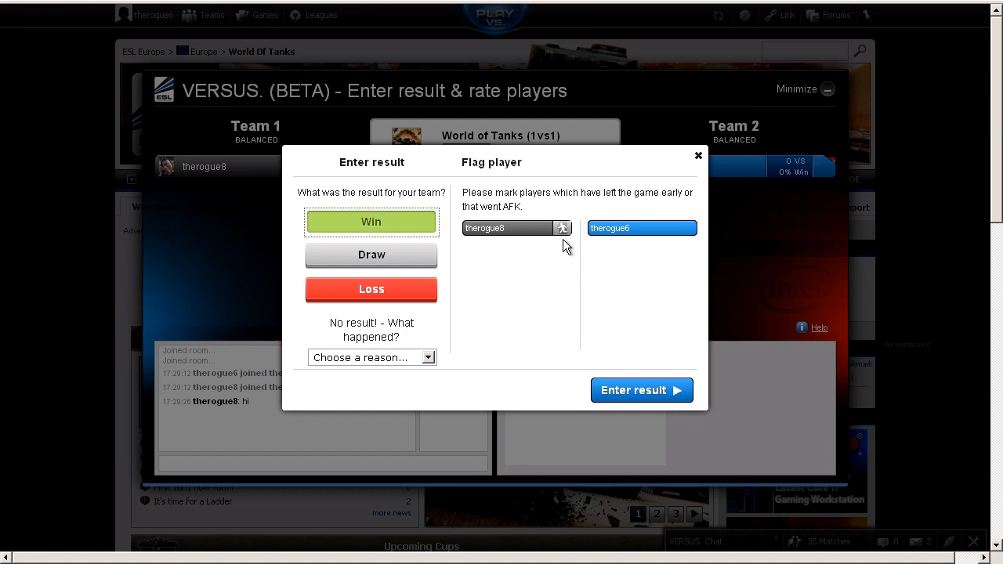
{"action": "left_click", "coordinate": [562, 228]}
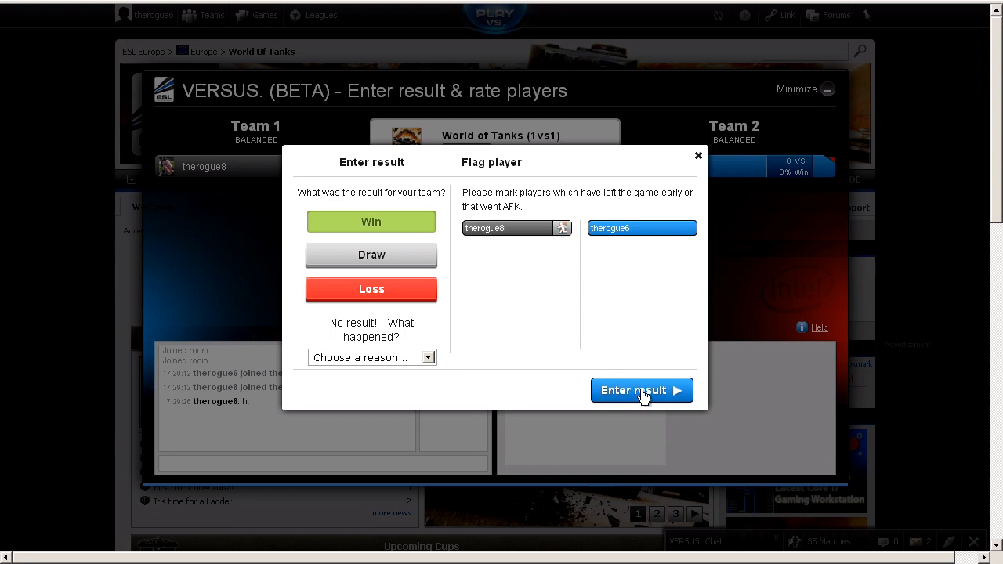
{"action": "left_click", "coordinate": [641, 390]}
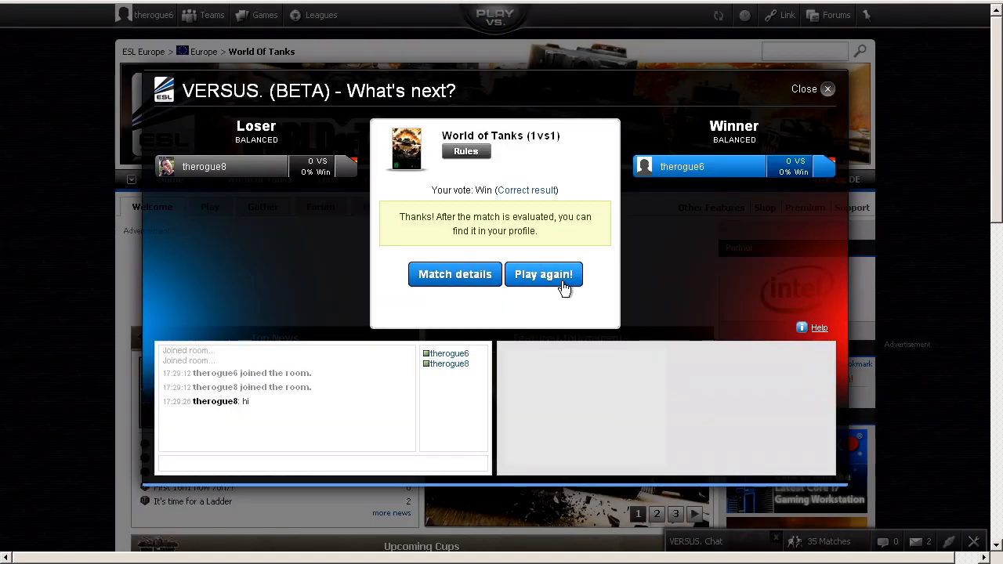
{"action": "mouse_move", "coordinate": [549, 170]}
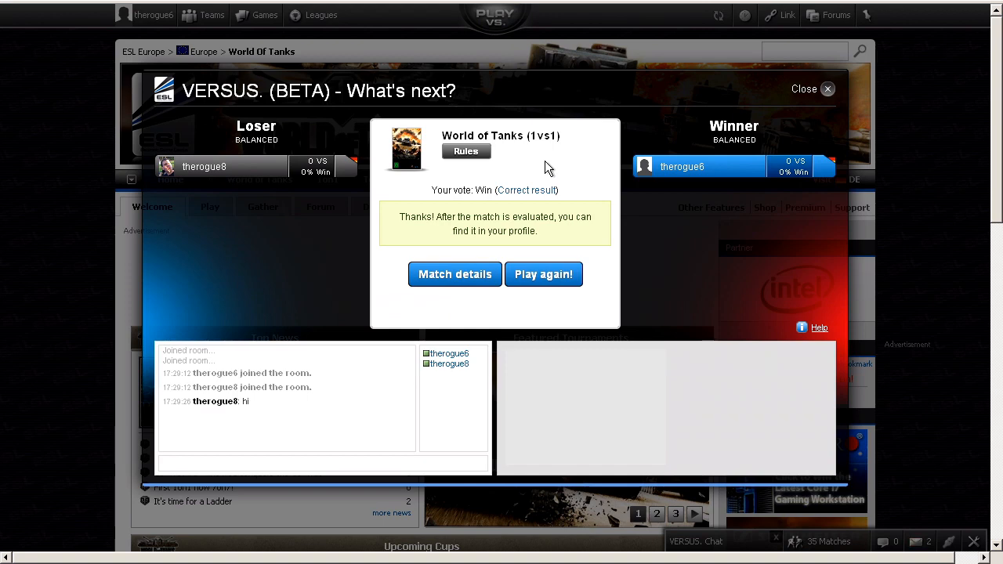
{"action": "mouse_move", "coordinate": [544, 162]}
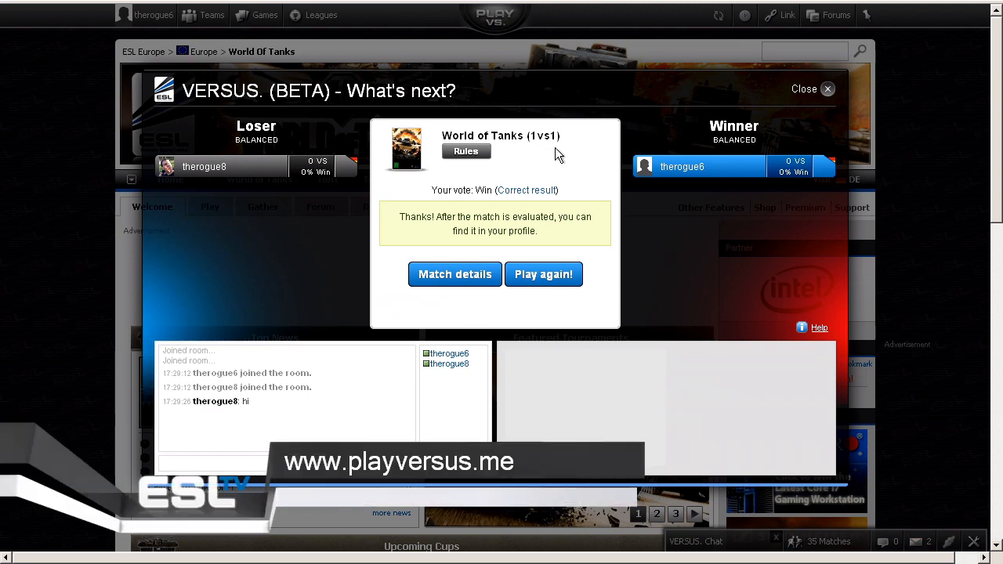
{"action": "mouse_move", "coordinate": [513, 190]}
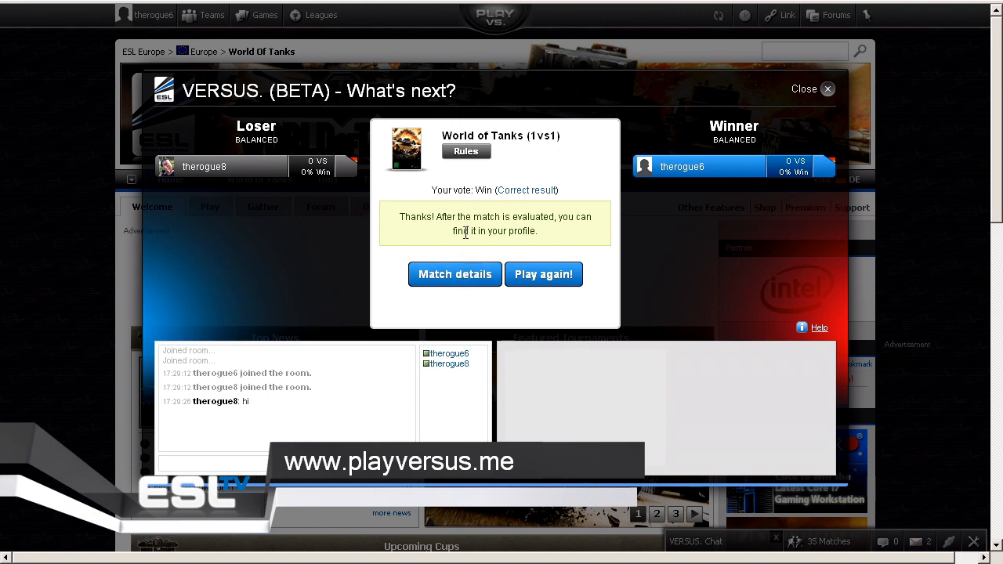
{"action": "mouse_move", "coordinate": [513, 211]}
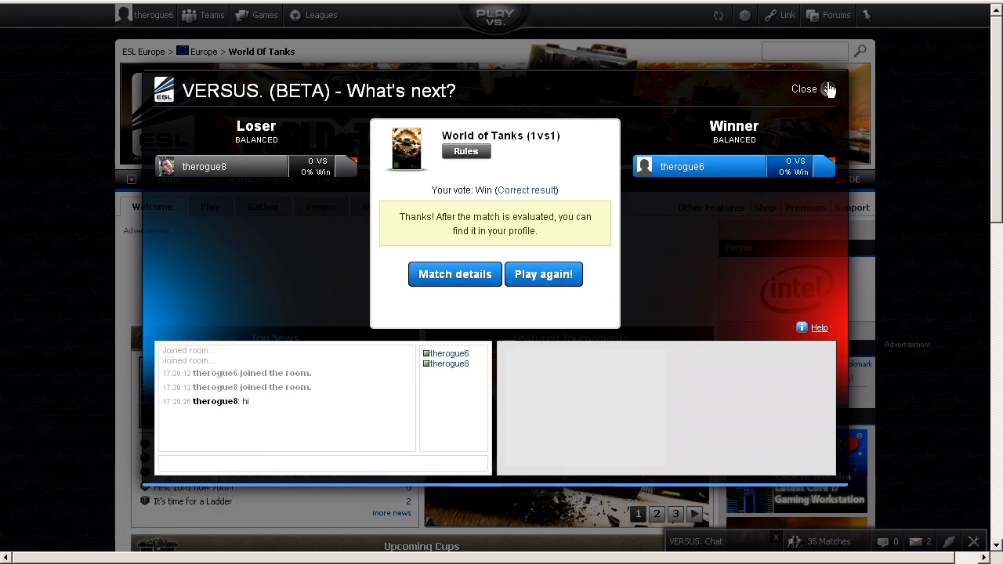
- Close the What's next summary showing the Win vote
{"action": "left_click", "coordinate": [804, 89]}
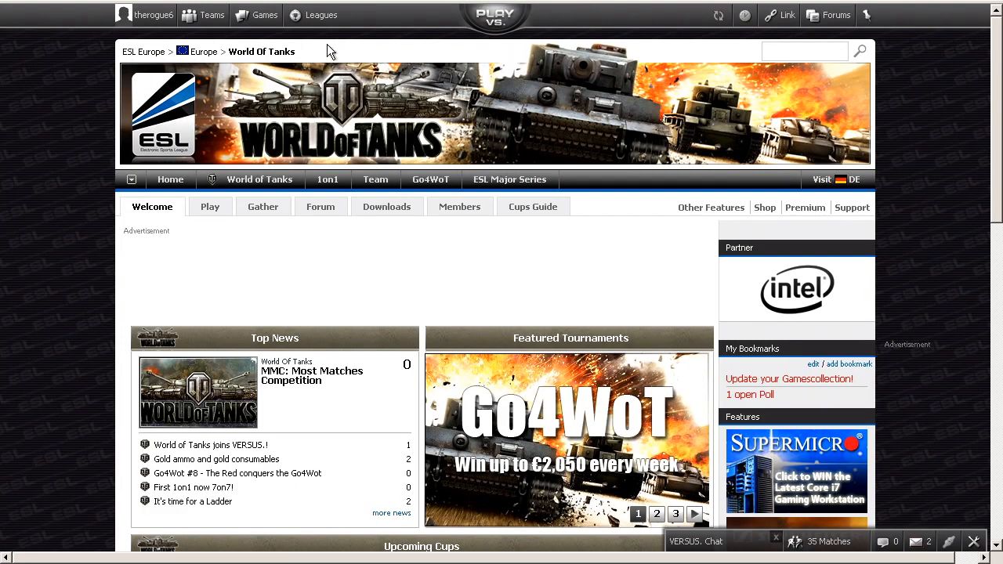
- Open My Profile from the account menu, then view the level 34 player's profile
{"action": "left_click", "coordinate": [154, 14]}
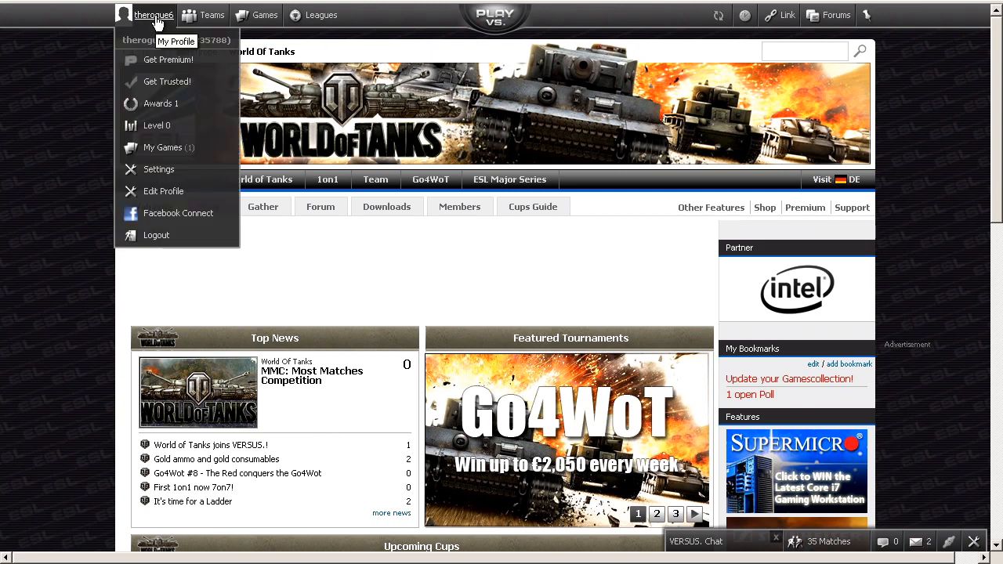
{"action": "left_click", "coordinate": [175, 41]}
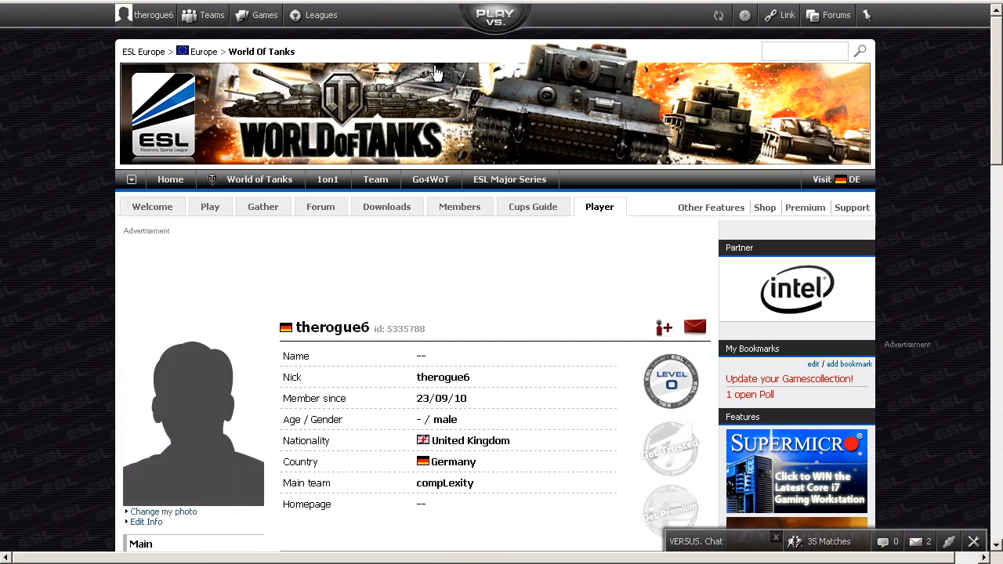
{"action": "scroll", "scroll_direction": "down", "scroll_amount": 3}
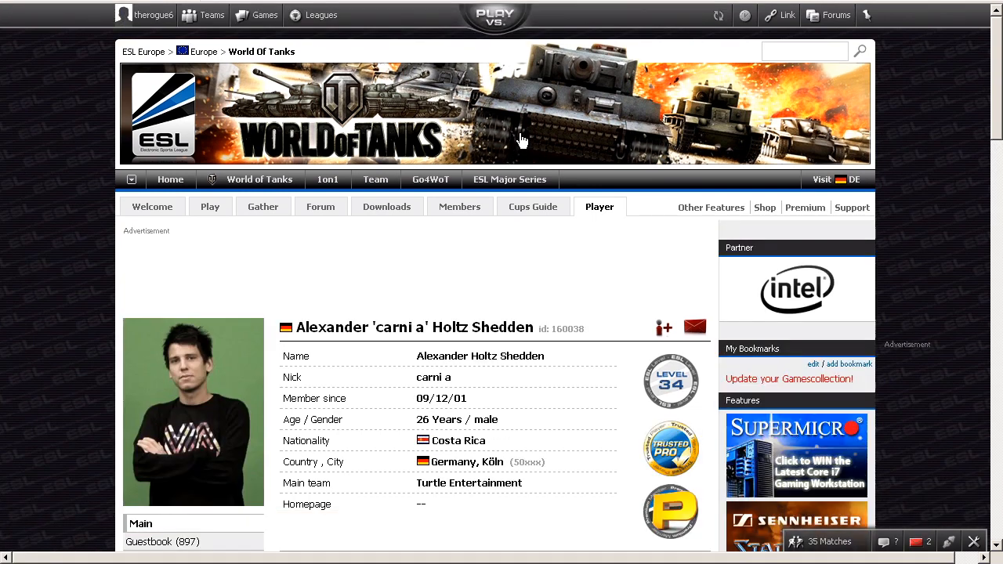
- Scroll to the player's VS. Placements and Recent VS. Matches, showing third in World of Tanks
{"action": "scroll", "scroll_direction": "down", "scroll_amount": 3}
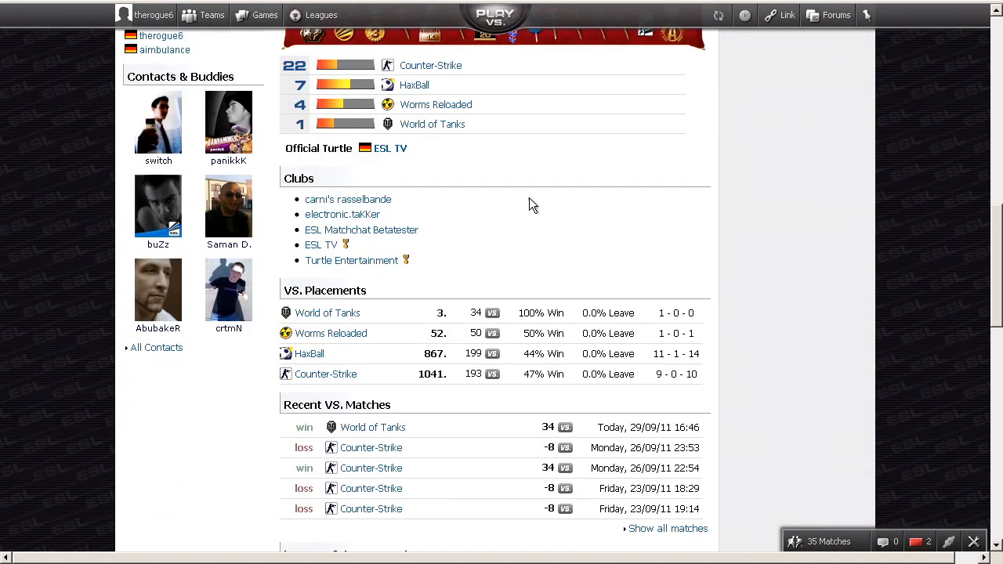
{"action": "mouse_move", "coordinate": [329, 313]}
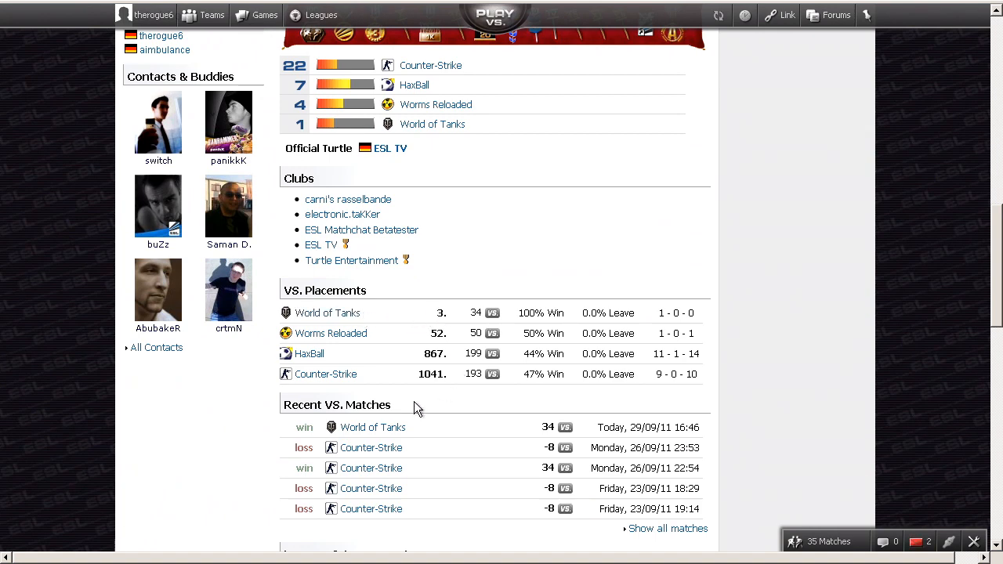
{"action": "mouse_move", "coordinate": [400, 394]}
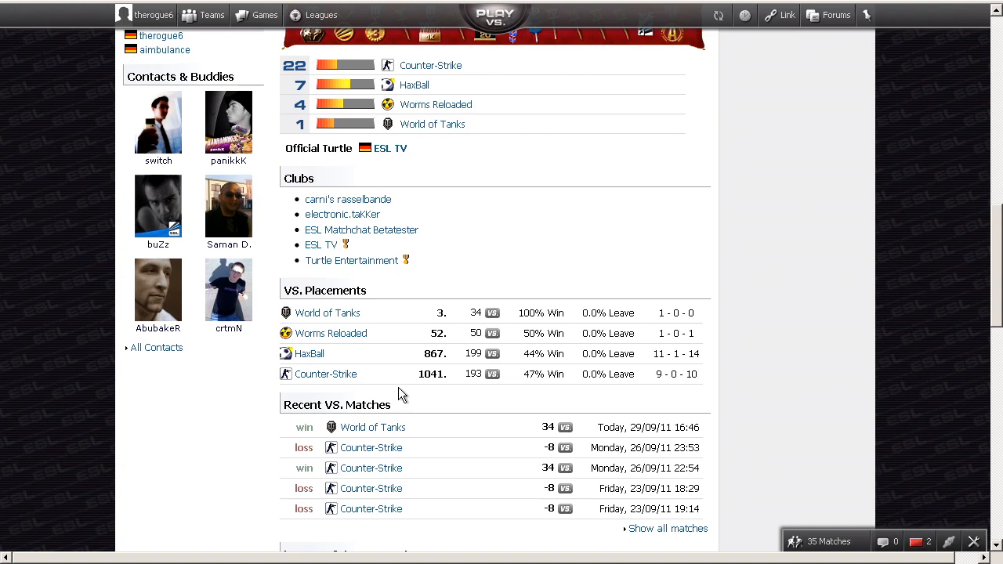
{"action": "mouse_move", "coordinate": [351, 389]}
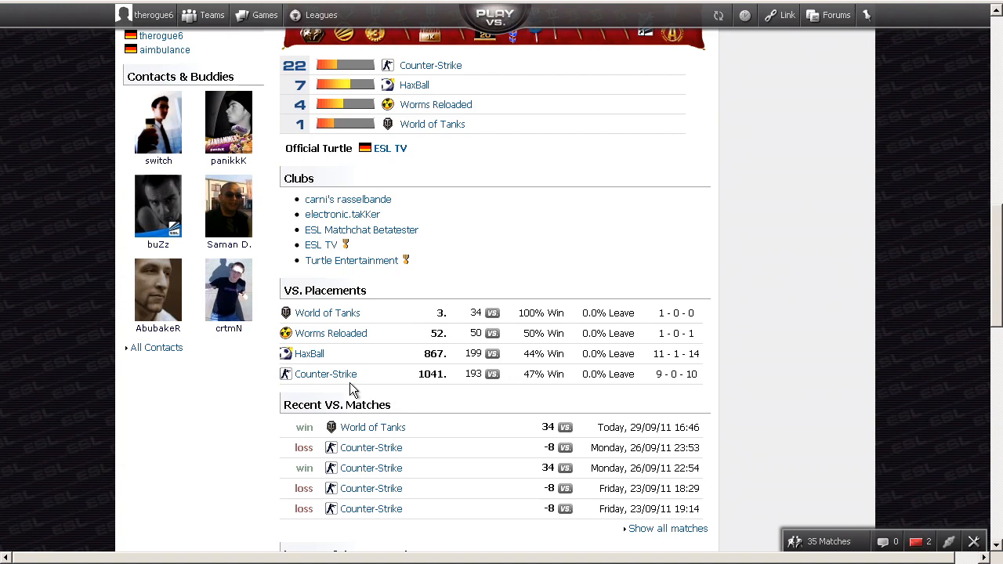